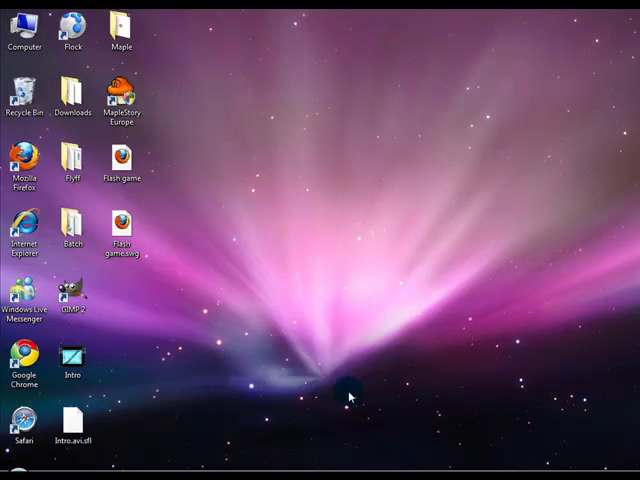
pyautogui.moveTo(328, 408)
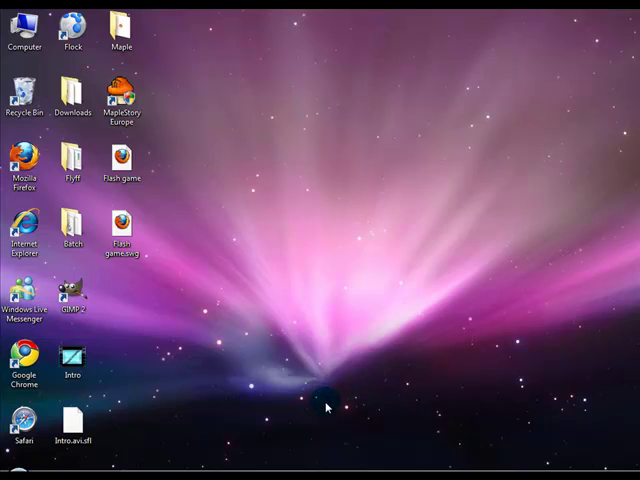
pyautogui.moveTo(158, 428)
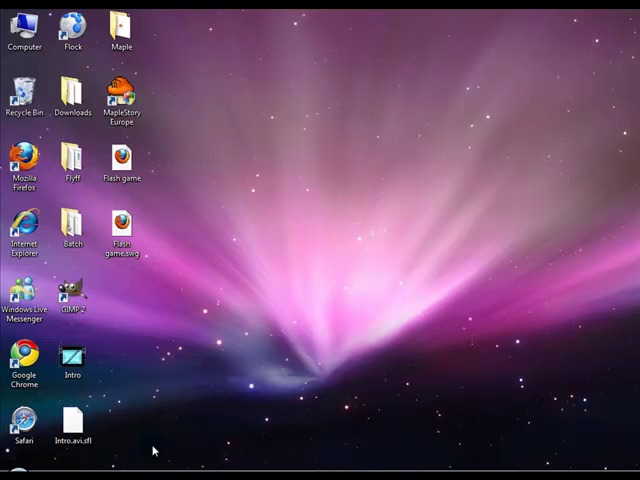
# Step: Test the finished game: Play, run the maze into a wall, return from the U lose screen
pyautogui.doubleClick(122, 164)
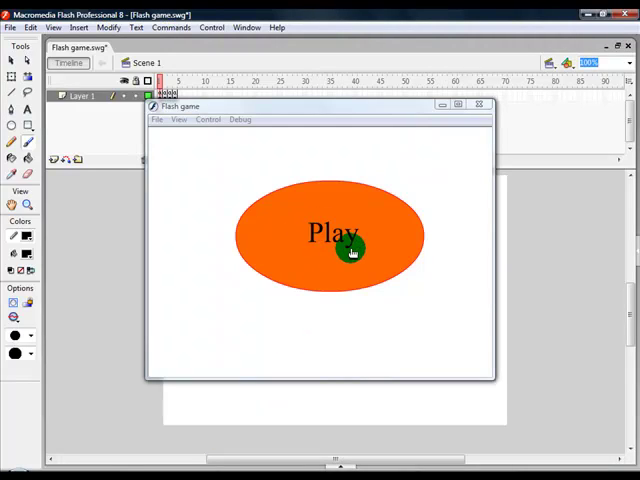
pyautogui.click(350, 248)
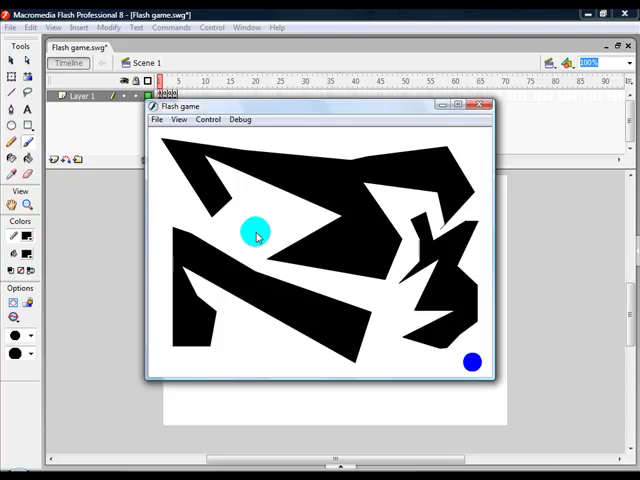
pyautogui.moveTo(256, 230); pyautogui.dragTo(384, 300)
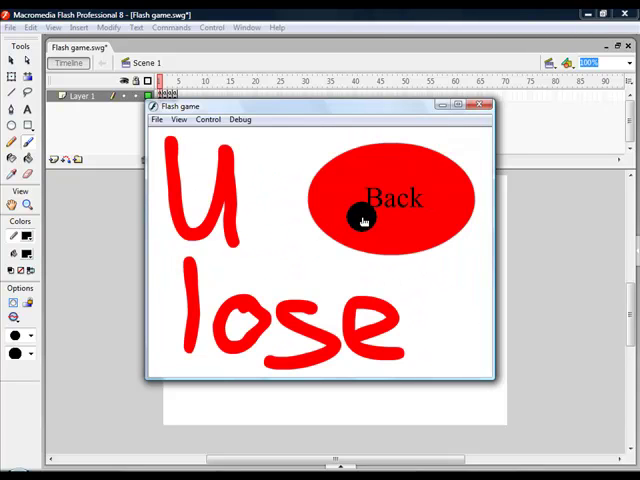
pyautogui.click(480, 104)
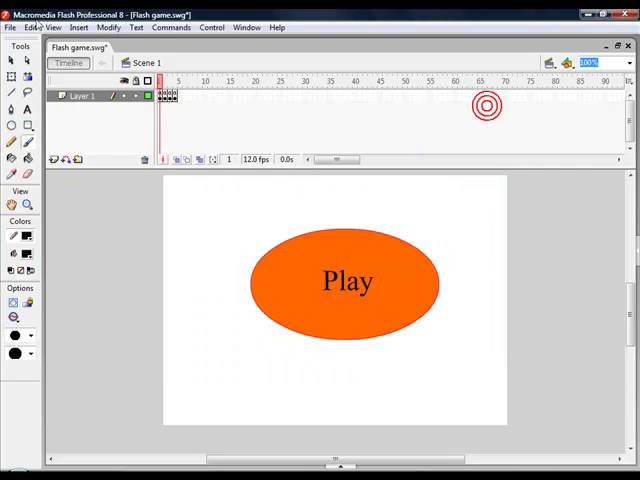
# Step: Create Untitled-2 and draw a black oval for the Play button on frame 1
pyautogui.click(10, 28)
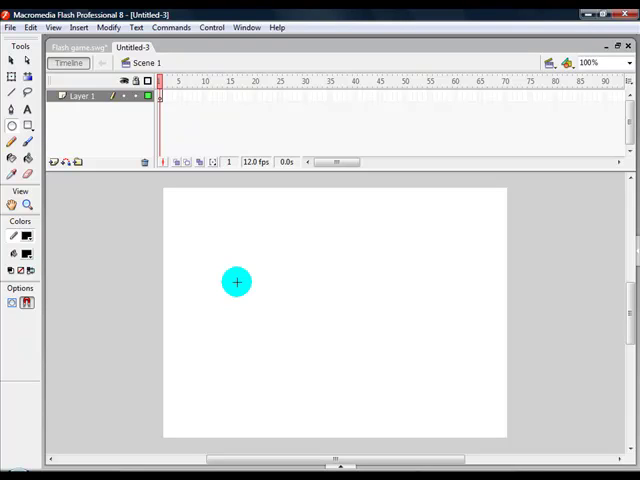
pyautogui.moveTo(236, 282); pyautogui.dragTo(208, 196)
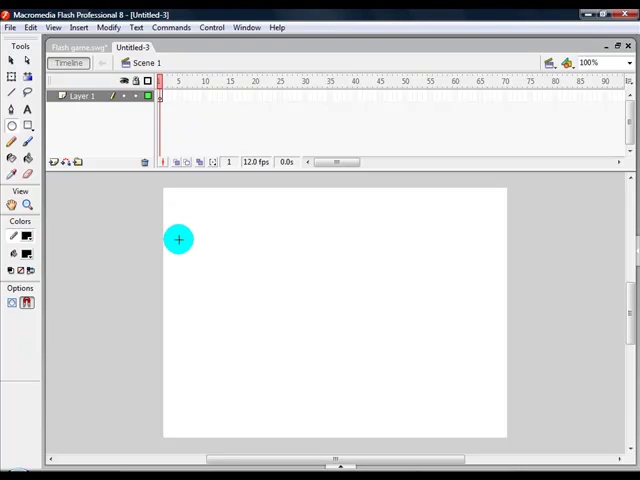
pyautogui.moveTo(180, 240); pyautogui.dragTo(194, 212)
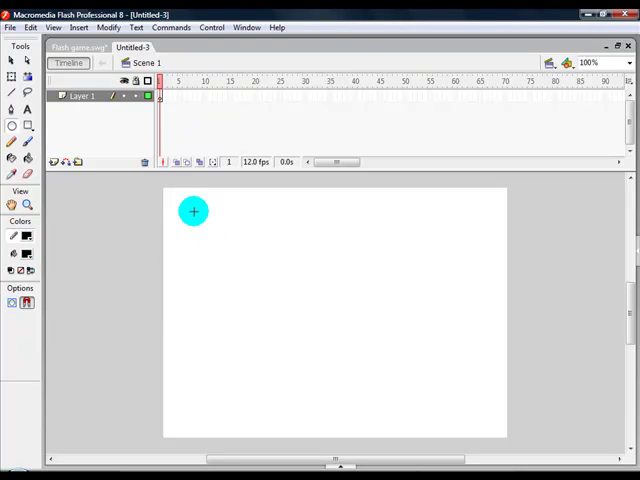
pyautogui.moveTo(194, 212); pyautogui.dragTo(284, 288)
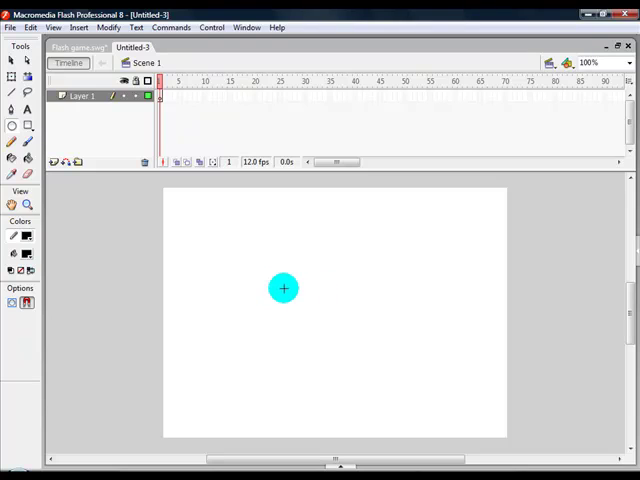
pyautogui.moveTo(284, 288); pyautogui.dragTo(240, 274)
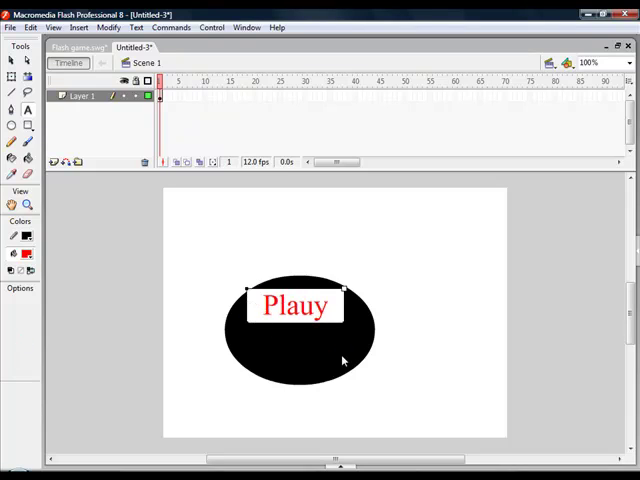
# Step: Label the oval 'Play' in red and convert it to button Symbol 1
pyautogui.write('Play')
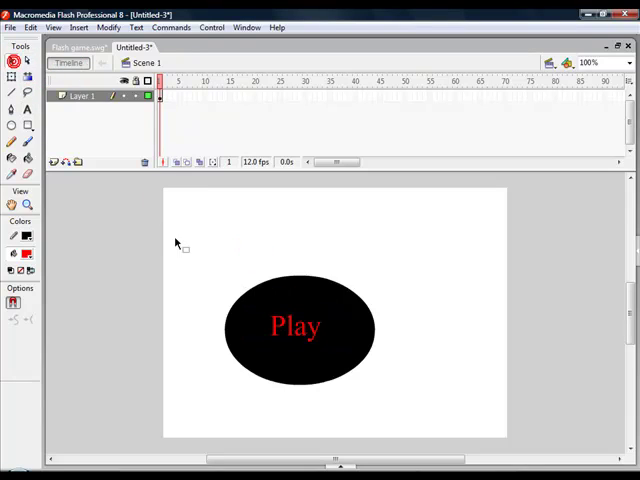
pyautogui.rightClick(330, 376)
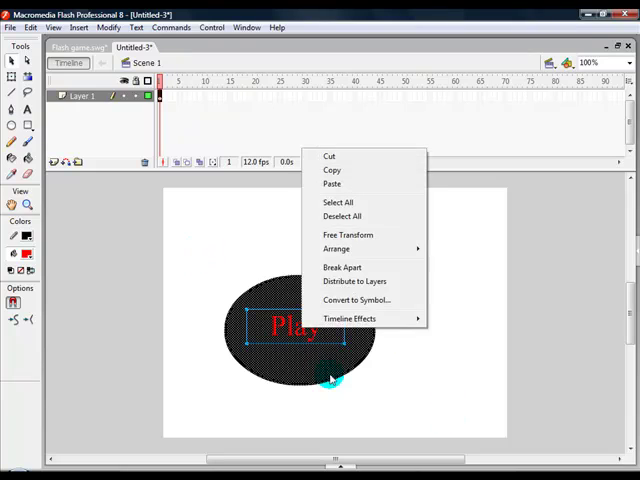
pyautogui.click(356, 300)
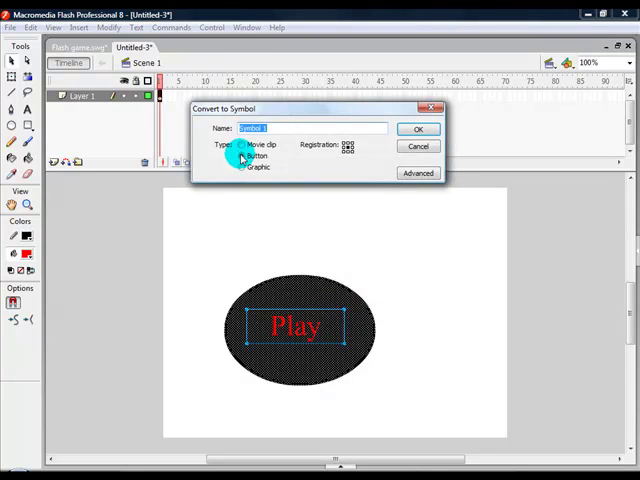
pyautogui.click(240, 156)
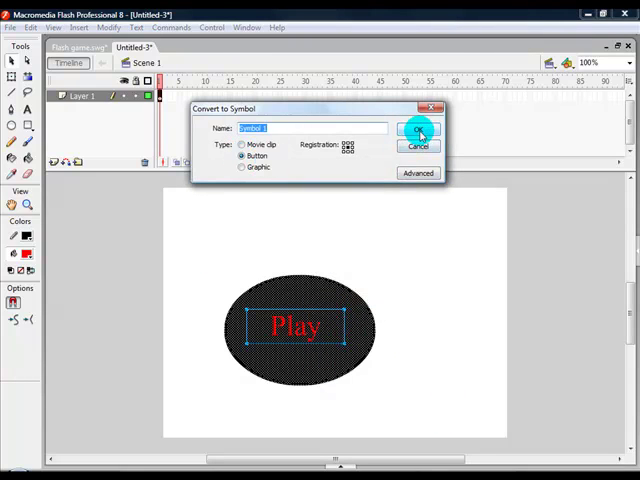
pyautogui.click(416, 130)
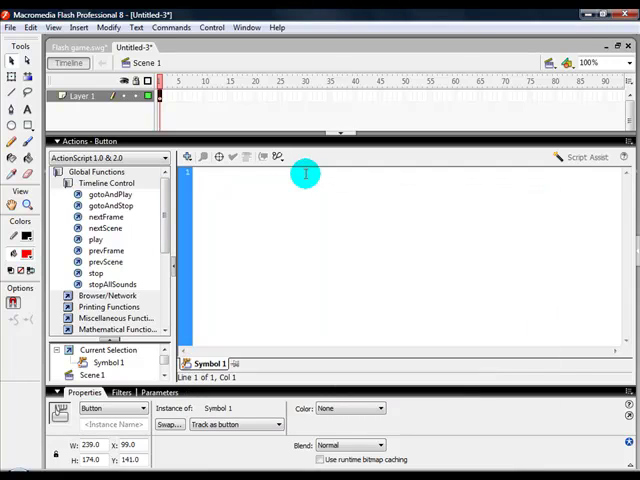
# Step: Write the Play button's on(release){ handler in the Actions panel
pyautogui.write('on(release){')
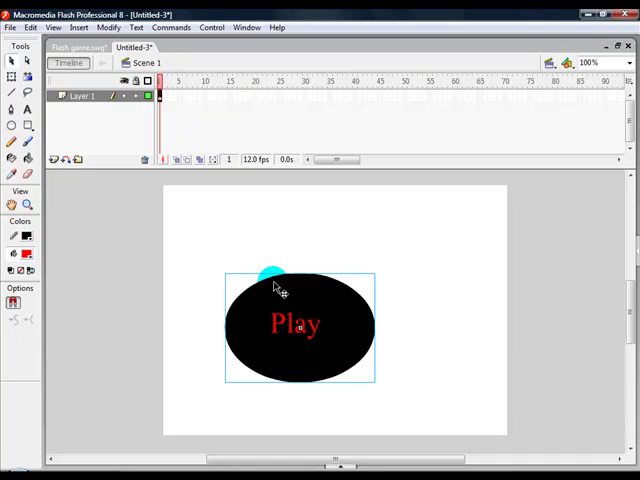
# Step: Add keyframe 2 and draw the jagged black maze walls around the menu area
pyautogui.click(166, 88)
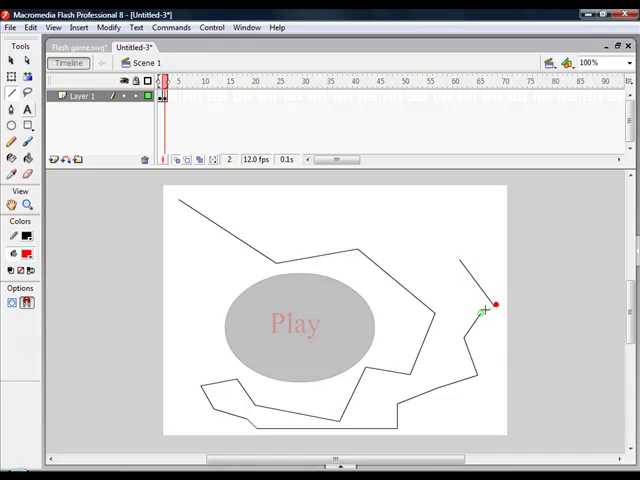
pyautogui.moveTo(484, 310); pyautogui.dragTo(372, 196)
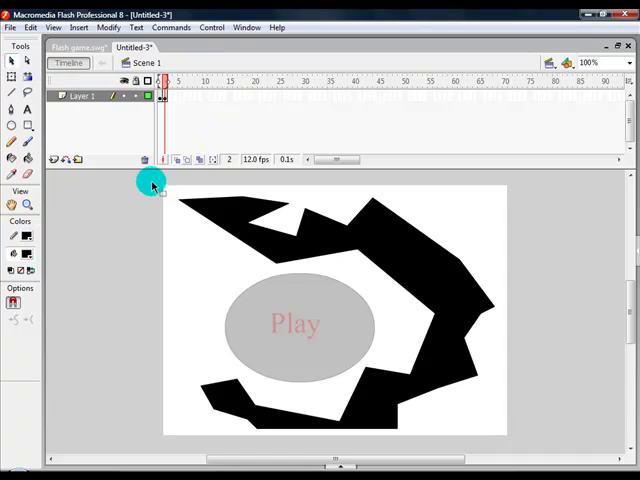
# Step: Convert the black maze shape on frame 2 into a button symbol
pyautogui.rightClick(380, 276)
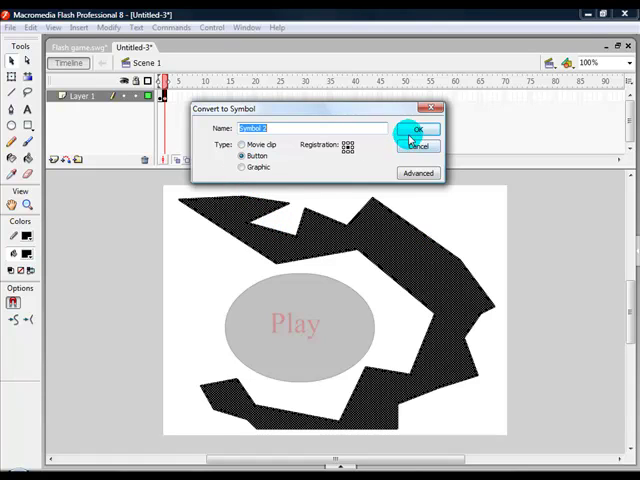
pyautogui.click(416, 130)
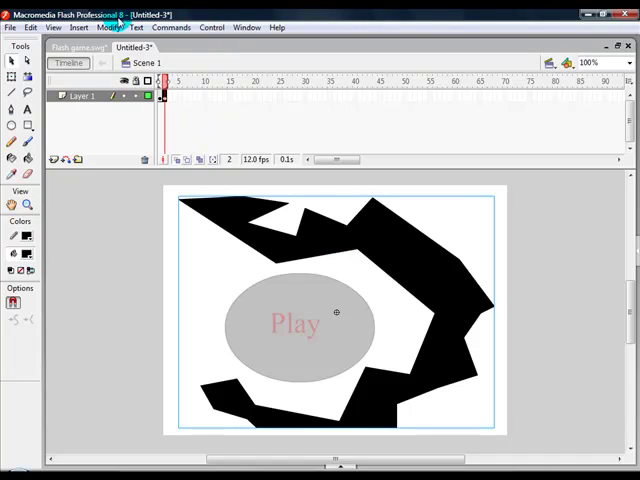
pyautogui.click(246, 28)
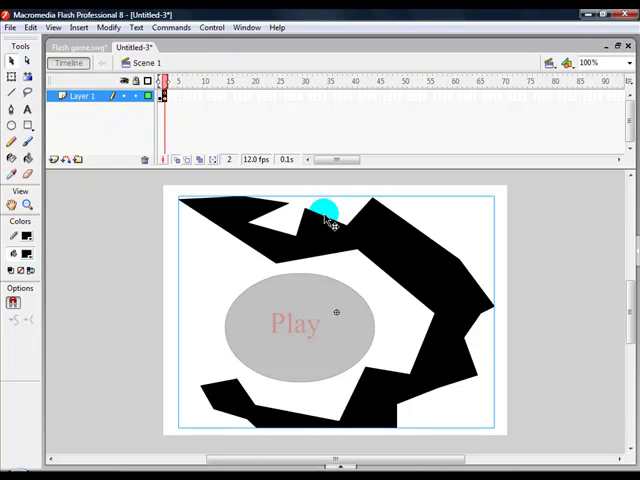
# Step: Draw the purple oval and handwritten 'lose' scrawl on the third frame
pyautogui.moveTo(324, 210); pyautogui.dragTo(220, 330)
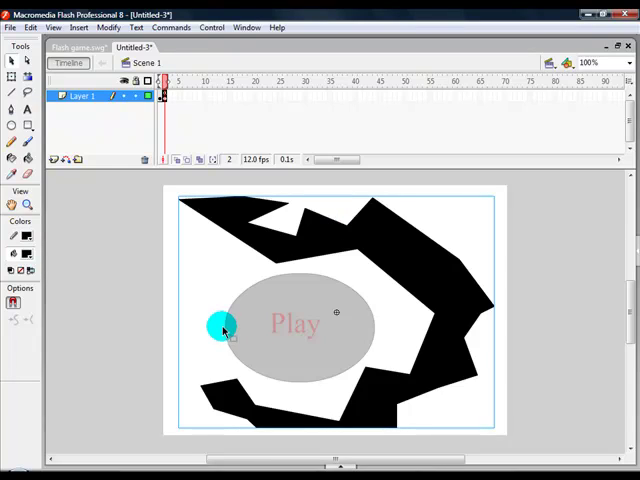
pyautogui.moveTo(222, 328); pyautogui.dragTo(236, 256)
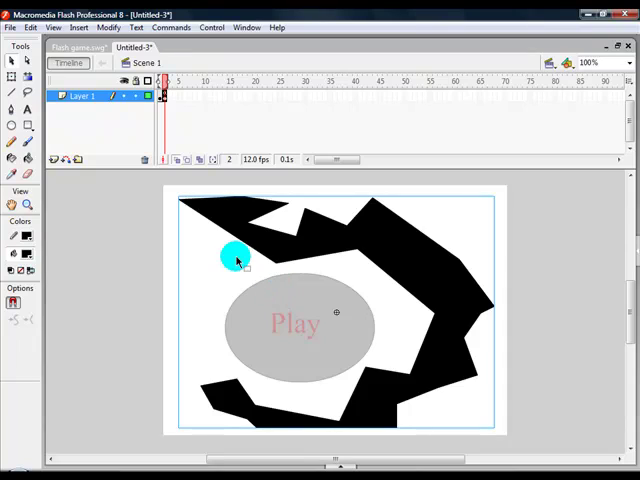
pyautogui.moveTo(236, 256); pyautogui.dragTo(280, 270)
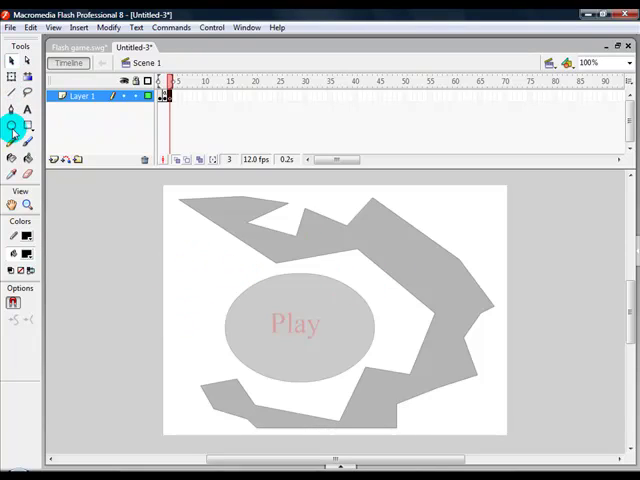
pyautogui.click(26, 252)
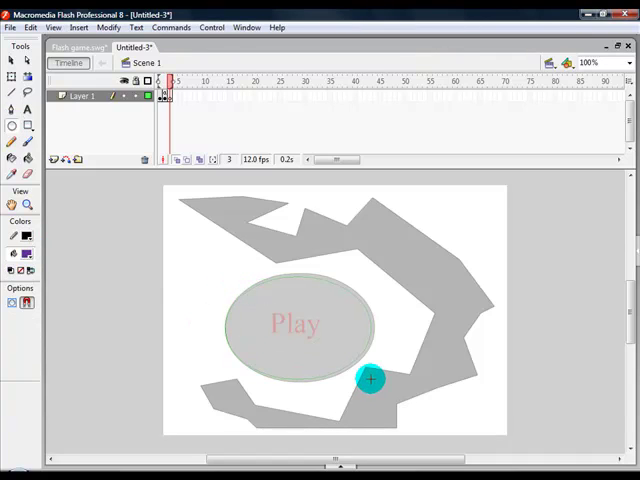
pyautogui.click(28, 122)
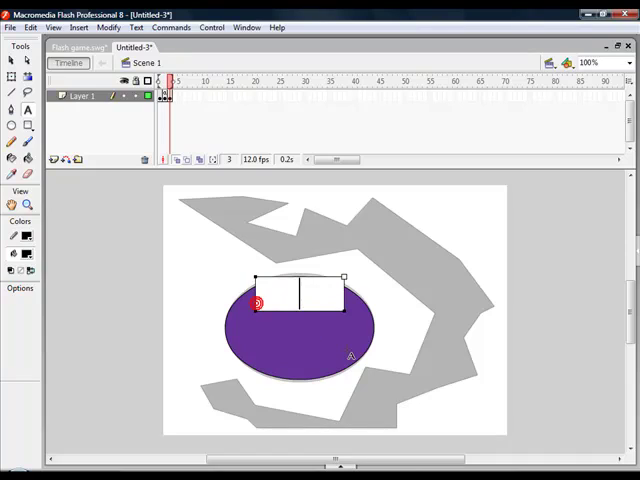
# Step: Label the purple oval with the text 'Back'
pyautogui.write('Back')
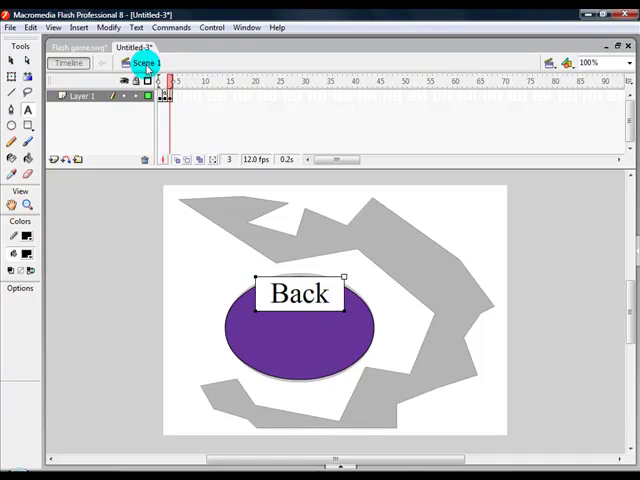
pyautogui.click(12, 62)
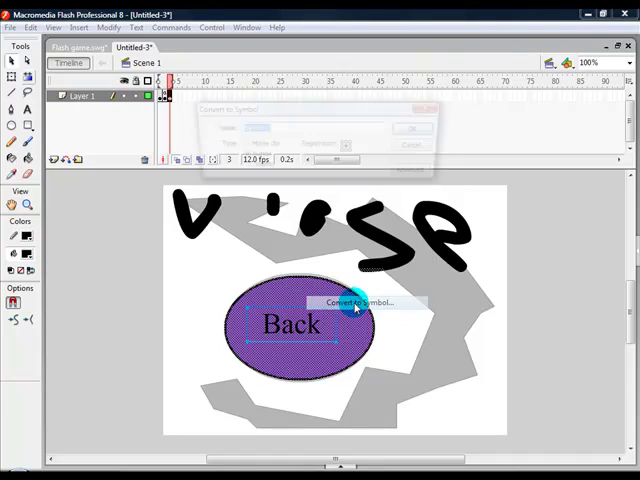
# Step: Convert the Back oval into button Symbol 2 and select its instance
pyautogui.click(412, 128)
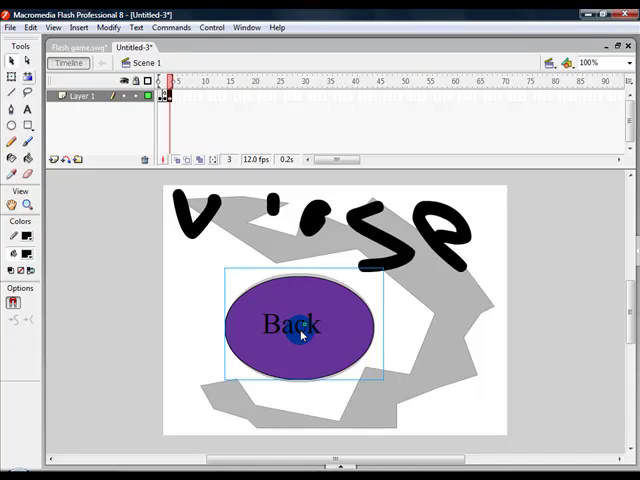
pyautogui.click(246, 28)
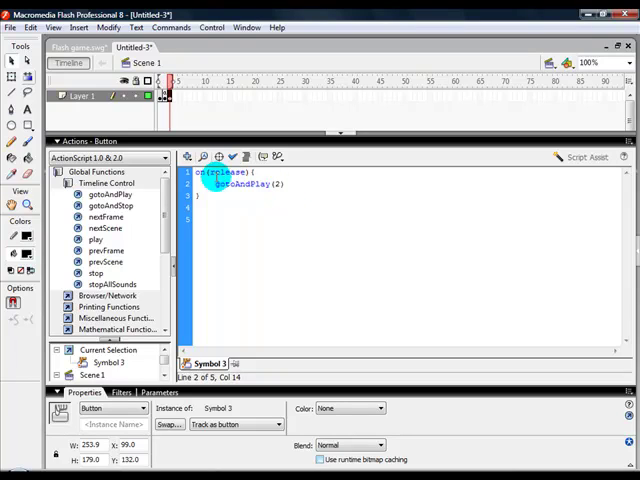
pyautogui.moveTo(298, 194)
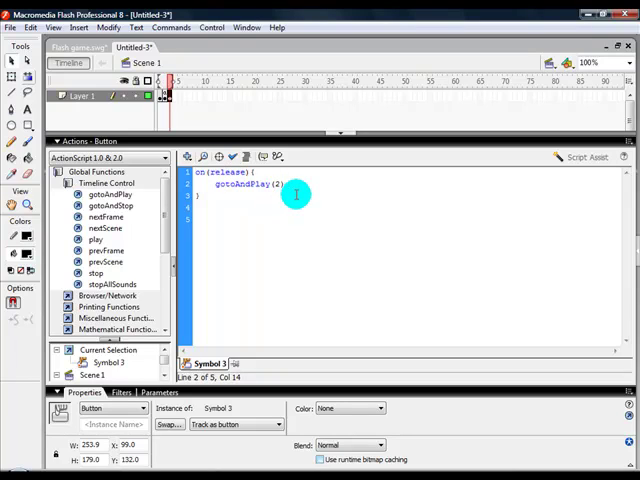
# Step: Set the Back button's gotoAndPlay target to frame 1
pyautogui.press('Backspace')
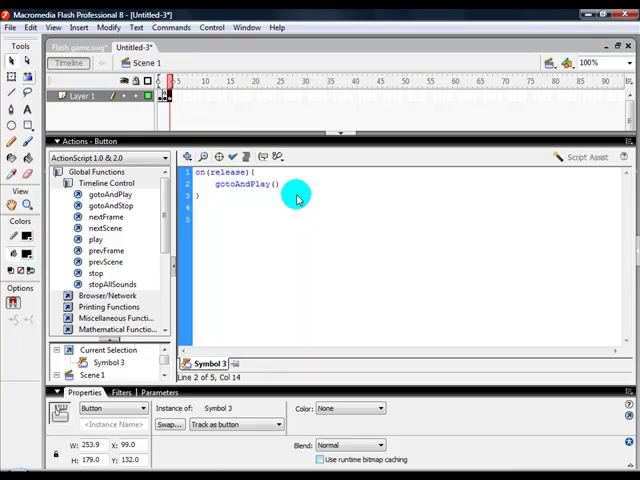
pyautogui.write('1')
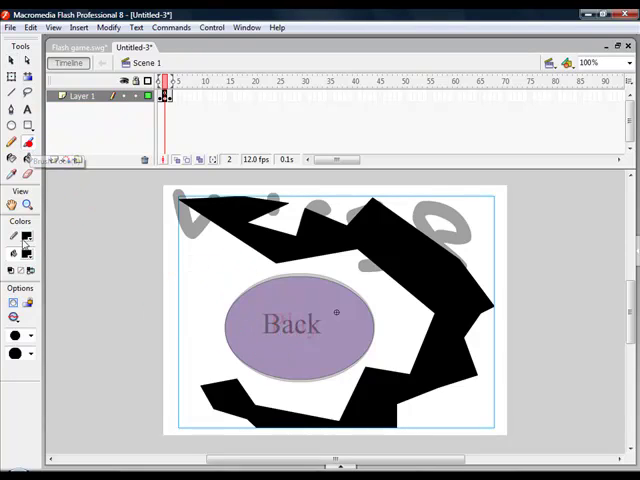
# Step: Draw a red win spot in the maze path, make it button Symbol 4, show its Actions panel
pyautogui.click(16, 236)
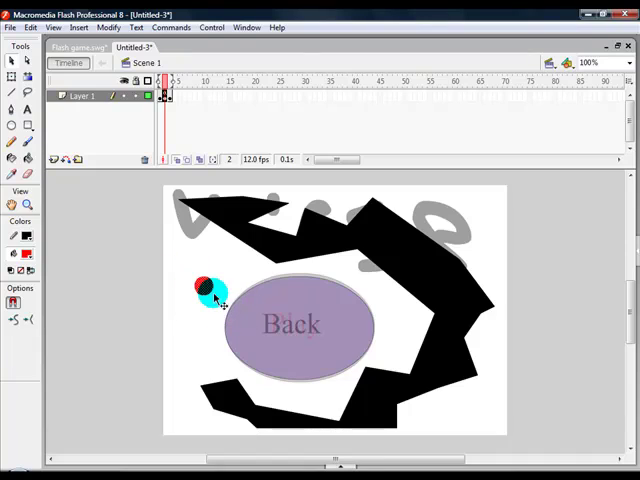
pyautogui.press('F8')
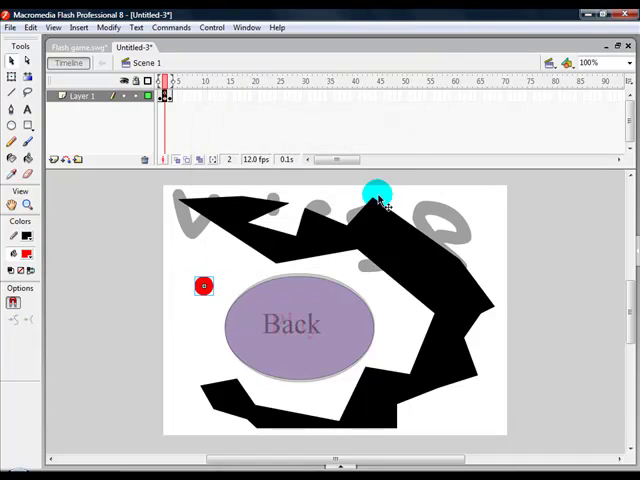
pyautogui.moveTo(376, 192); pyautogui.dragTo(250, 276)
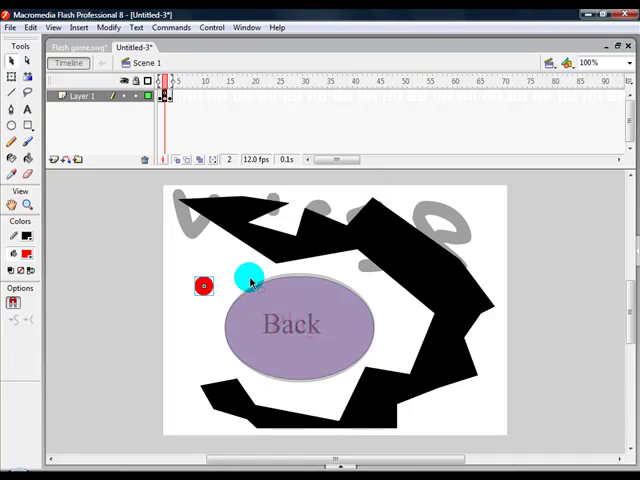
pyautogui.click(246, 28)
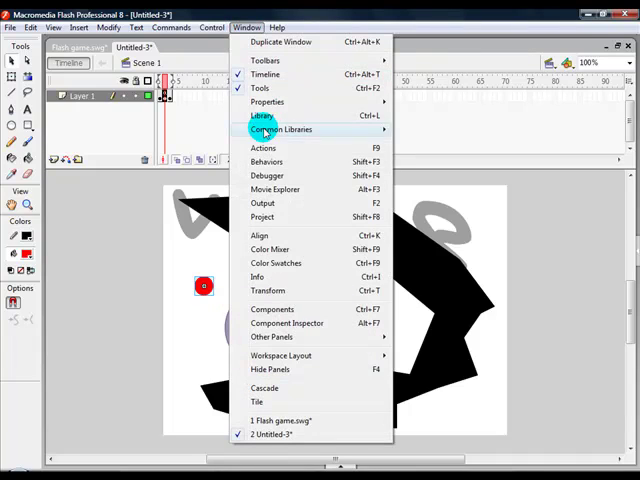
pyautogui.click(262, 148)
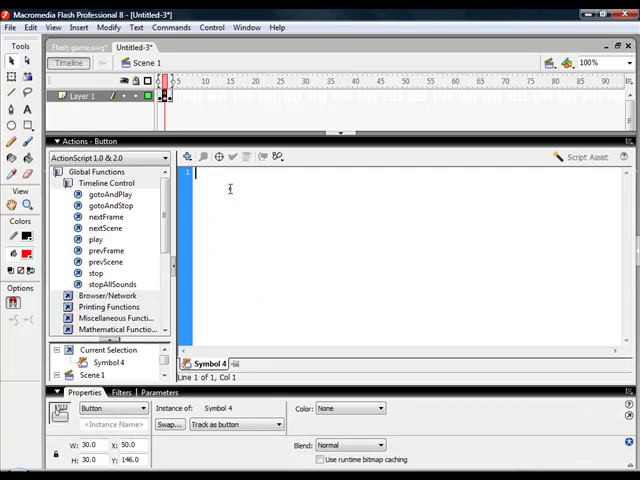
# Step: Begin the red spot button's handler with on(rollOver){ in its Actions script
pyautogui.write('on(rollOver){')
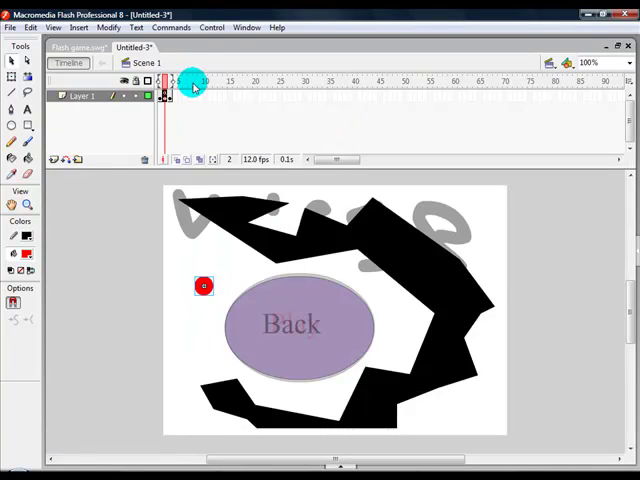
# Step: Give the selected keyframe a stop action so the movie halts there
pyautogui.click(170, 108)
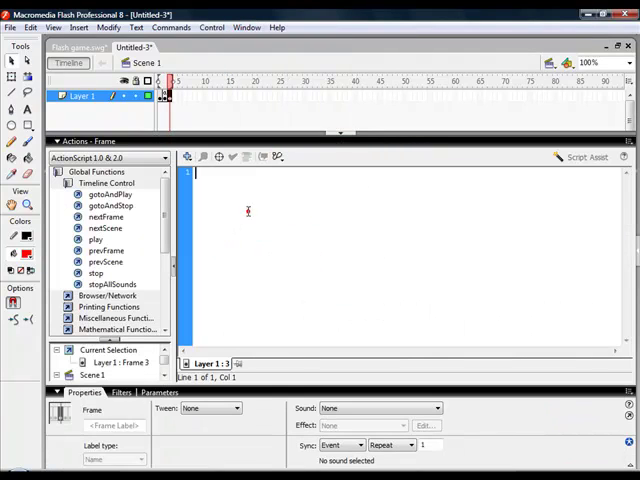
pyautogui.write('stop')
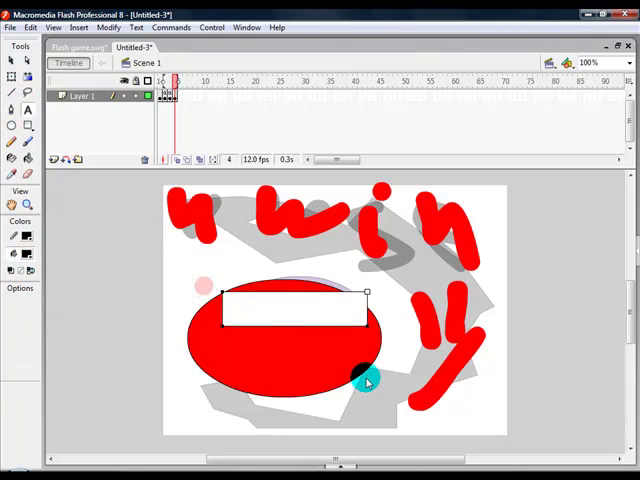
# Step: Label the red oval 'Back' and convert it into a symbol
pyautogui.write('Back')
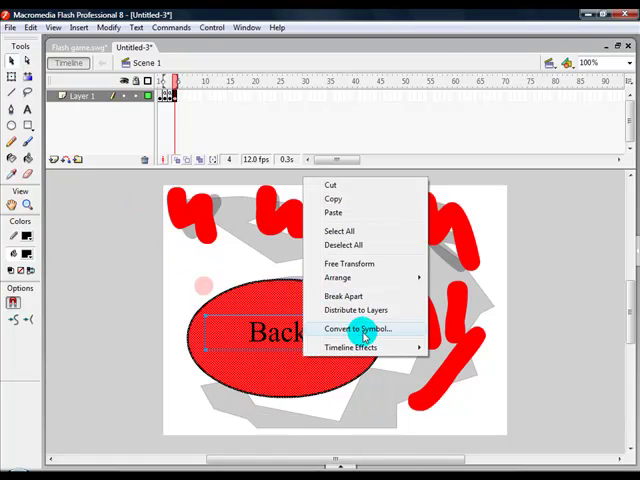
pyautogui.click(356, 328)
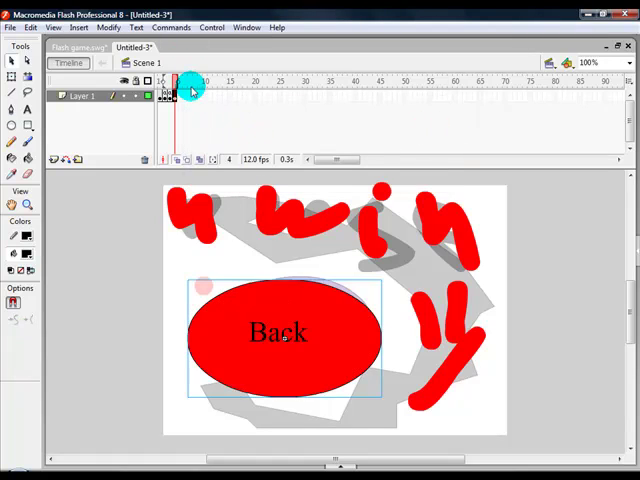
# Step: Paste the on(release){ gotoAndPlay(1); } script onto the win frame's Back button
pyautogui.click(246, 28)
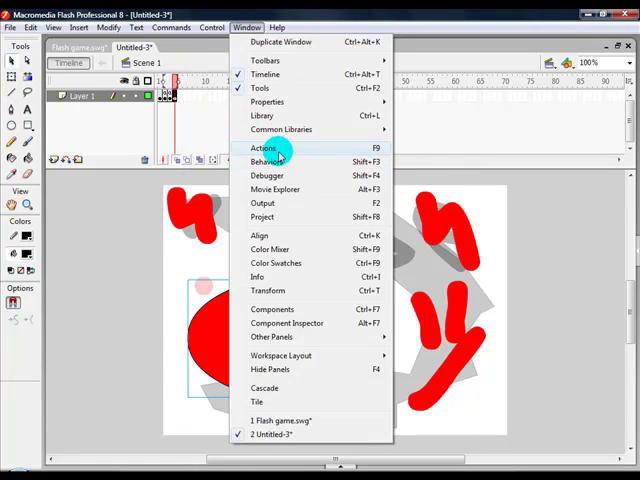
pyautogui.click(264, 148)
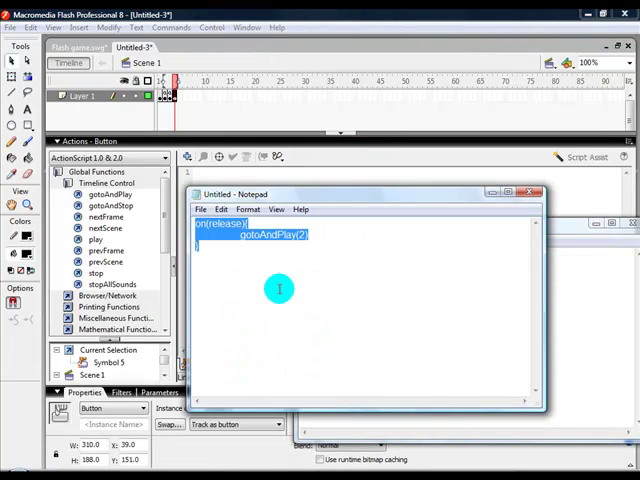
pyautogui.click(536, 192)
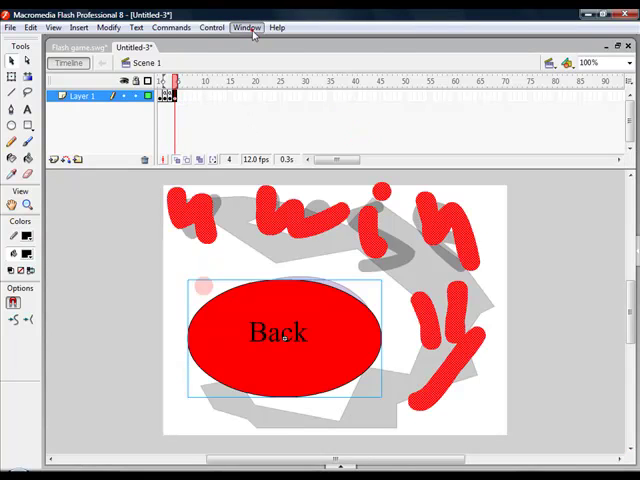
pyautogui.click(246, 28)
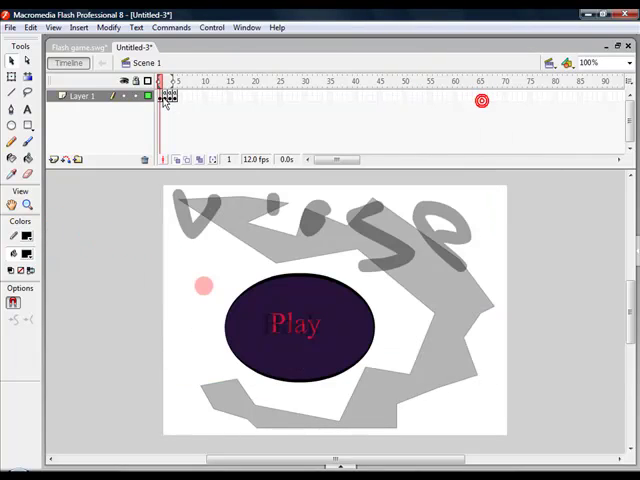
# Step: Give frame 1 a stop(); action so the movie waits on the Play menu
pyautogui.click(300, 324)
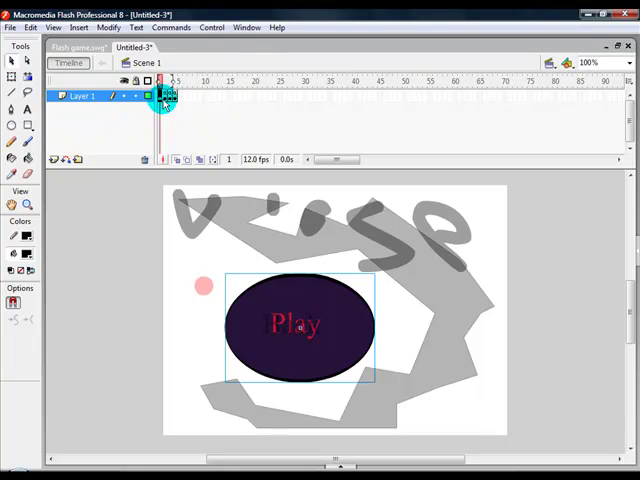
pyautogui.click(246, 28)
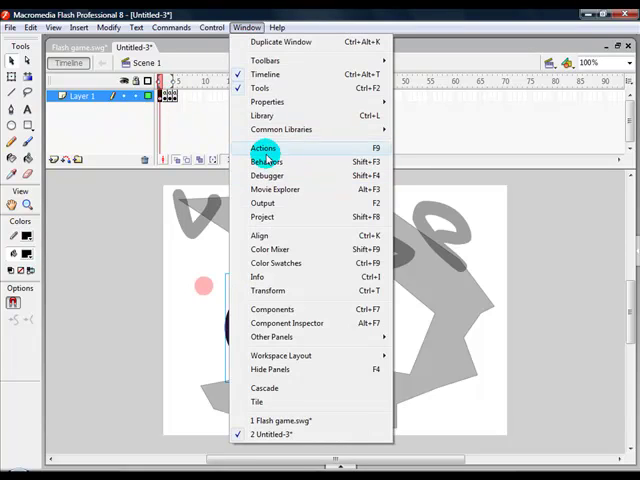
pyautogui.click(264, 148)
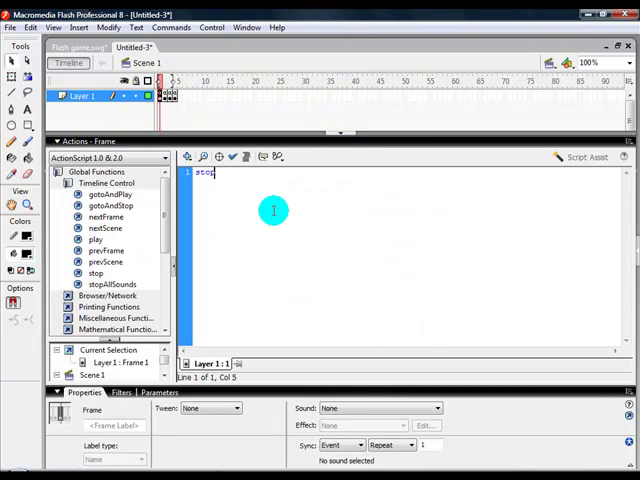
pyautogui.write('();')
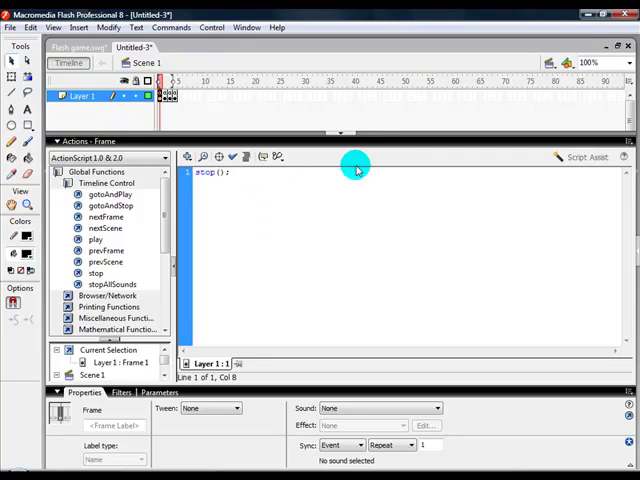